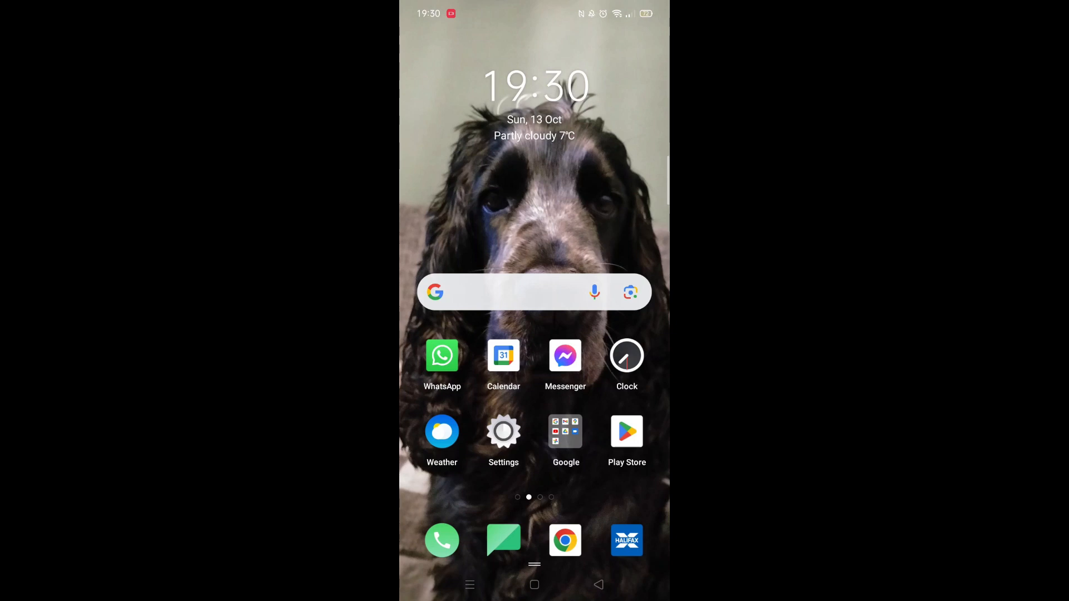
# Launch the Google Play Store from the home screen icon
pyautogui.click(626, 432)
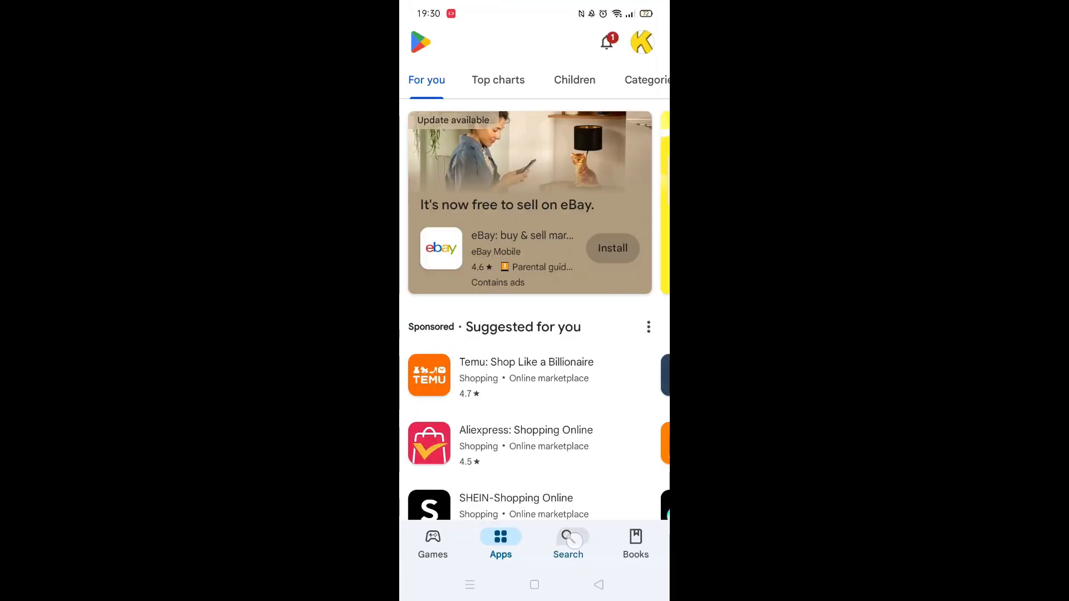
# Search the store for 'etsy' using the suggested search term
pyautogui.click(568, 541)
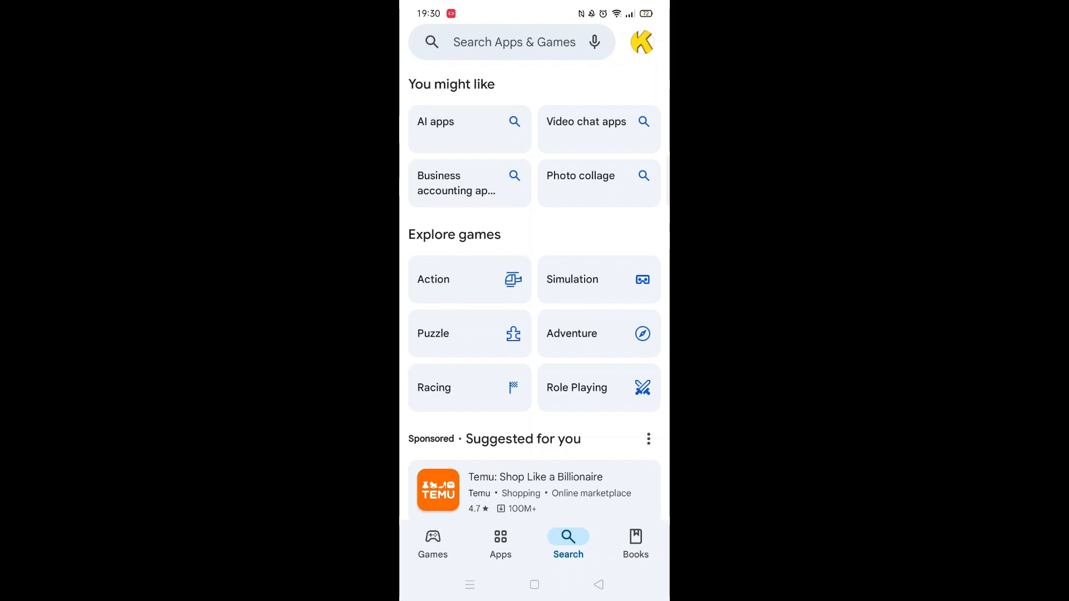
pyautogui.click(514, 42)
pyautogui.write('et')
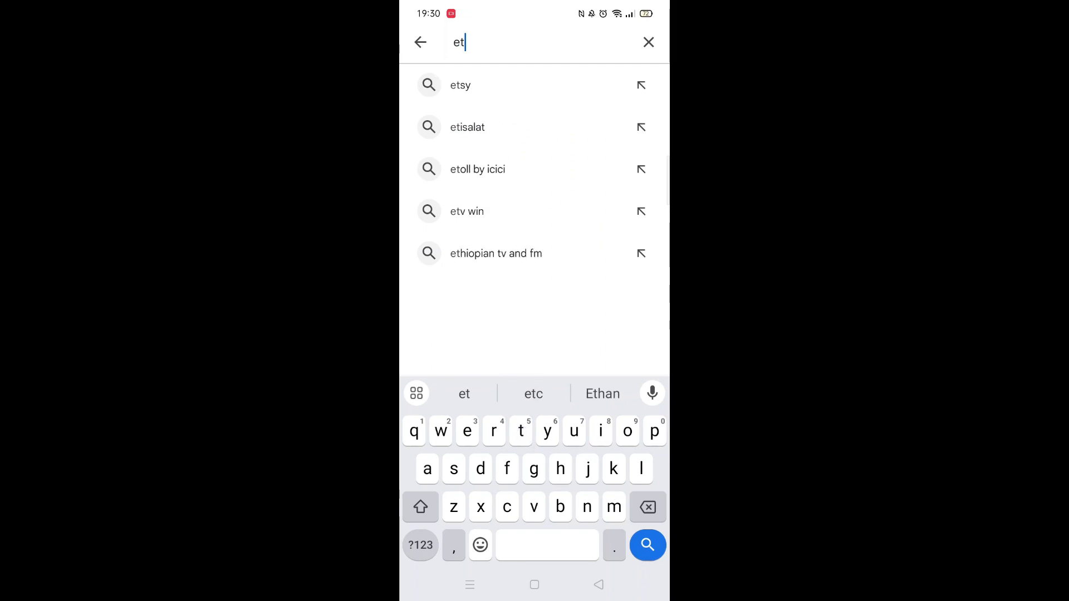
pyautogui.click(461, 84)
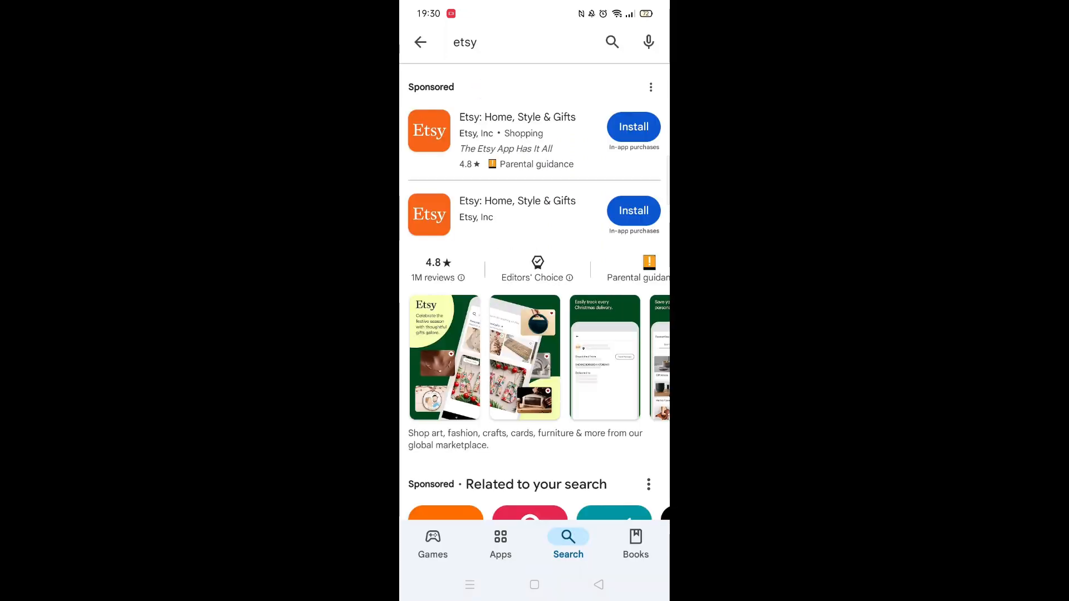
# Open the Etsy: Home, Style & Gifts page and scroll through its details and reviews
pyautogui.click(511, 212)
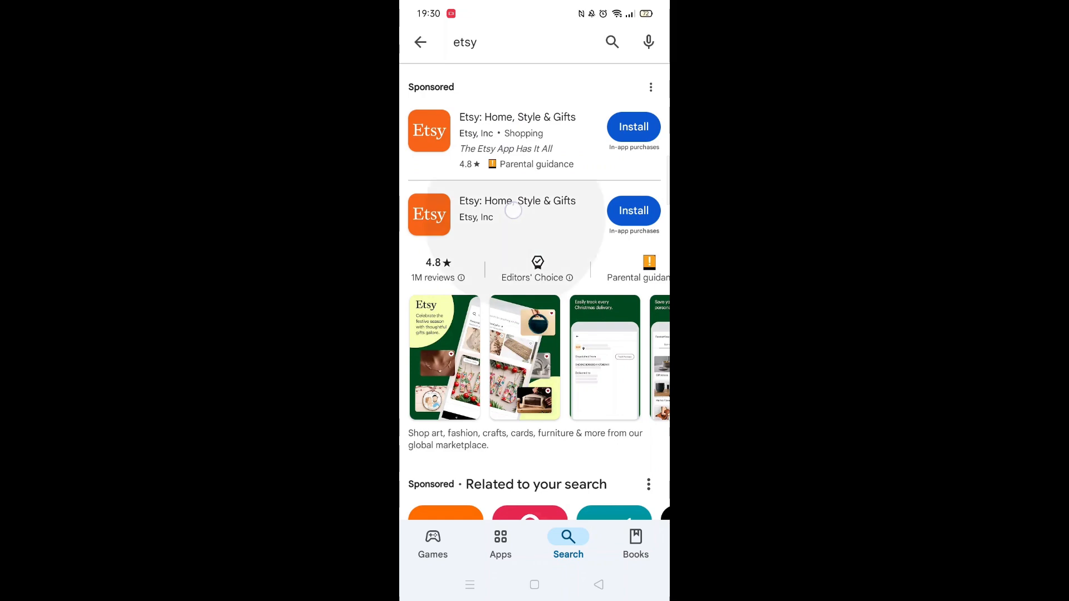
pyautogui.scroll(-3)
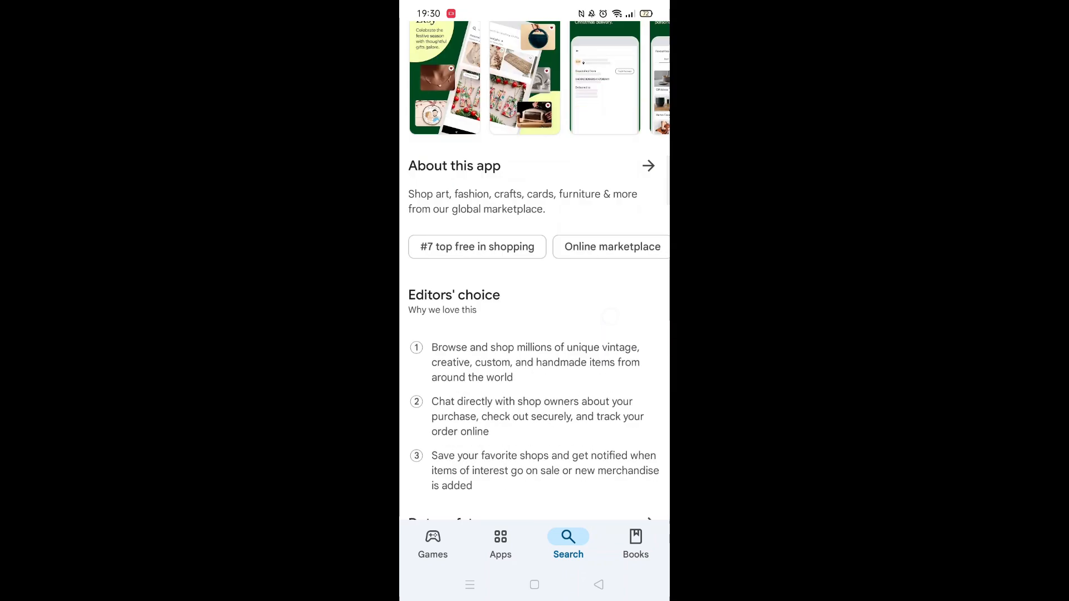
pyautogui.scroll(-3)
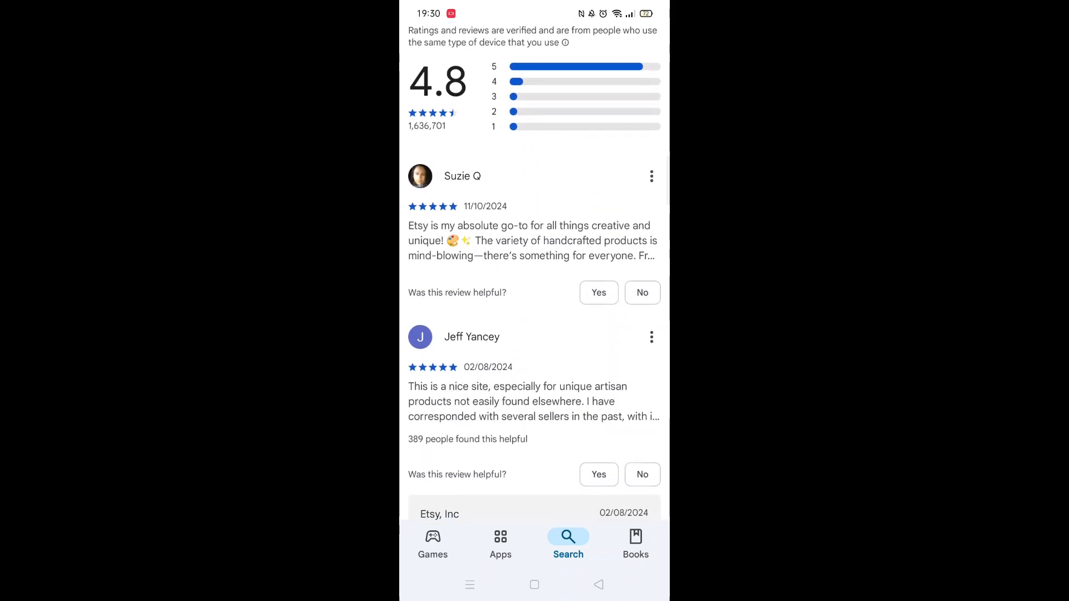
pyautogui.scroll(-3)
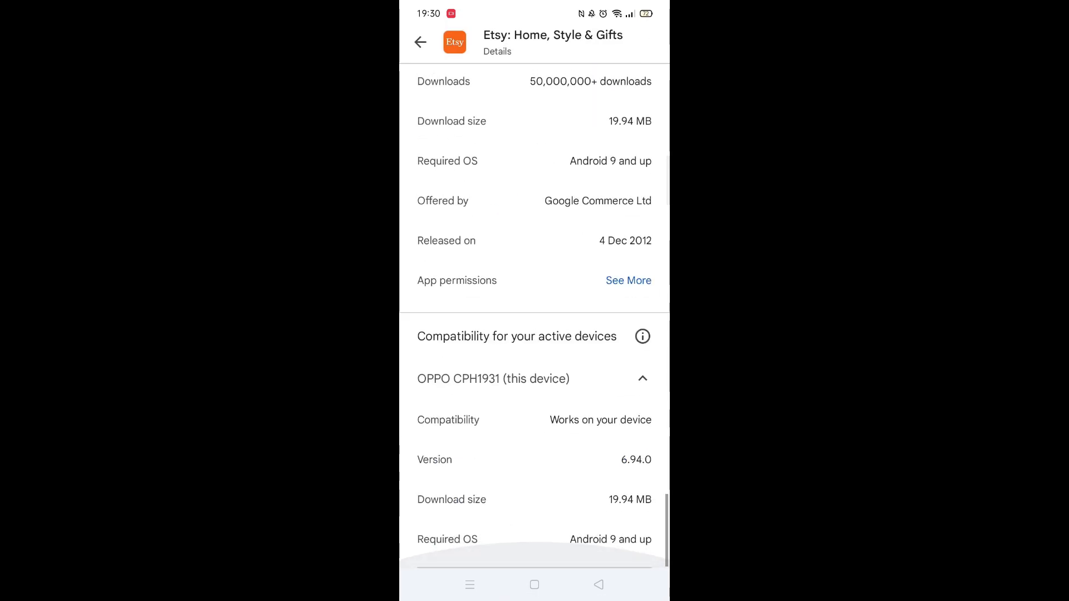
pyautogui.click(641, 337)
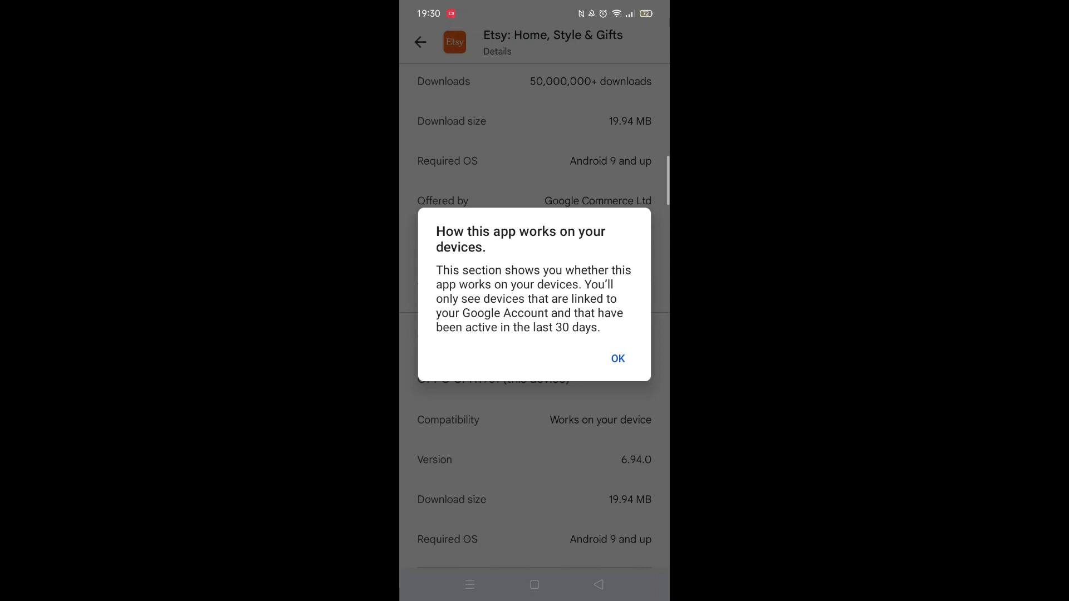
pyautogui.click(617, 358)
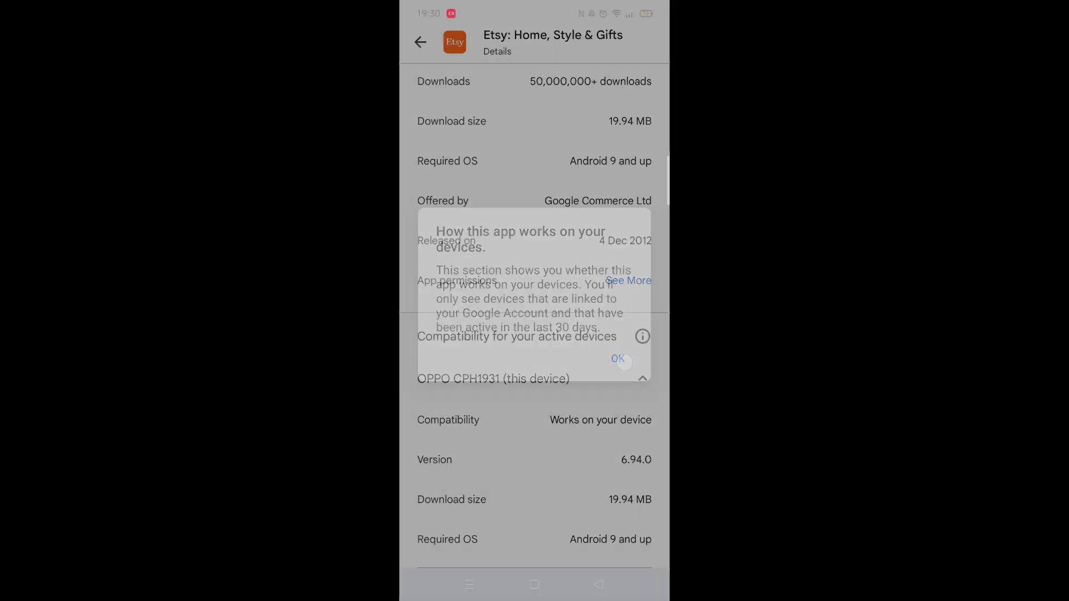
pyautogui.click(617, 359)
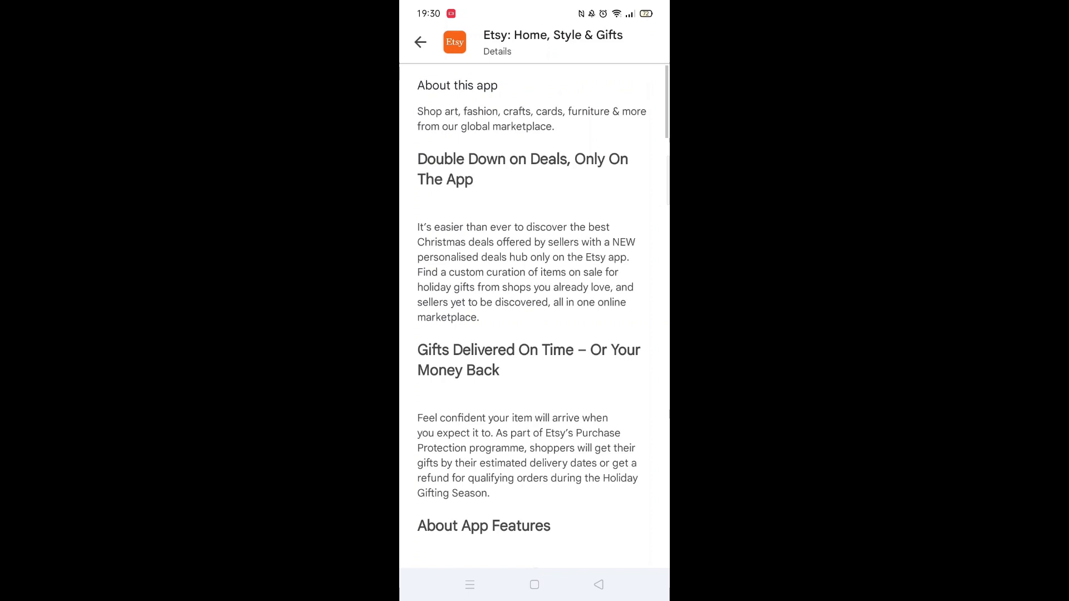
pyautogui.click(420, 42)
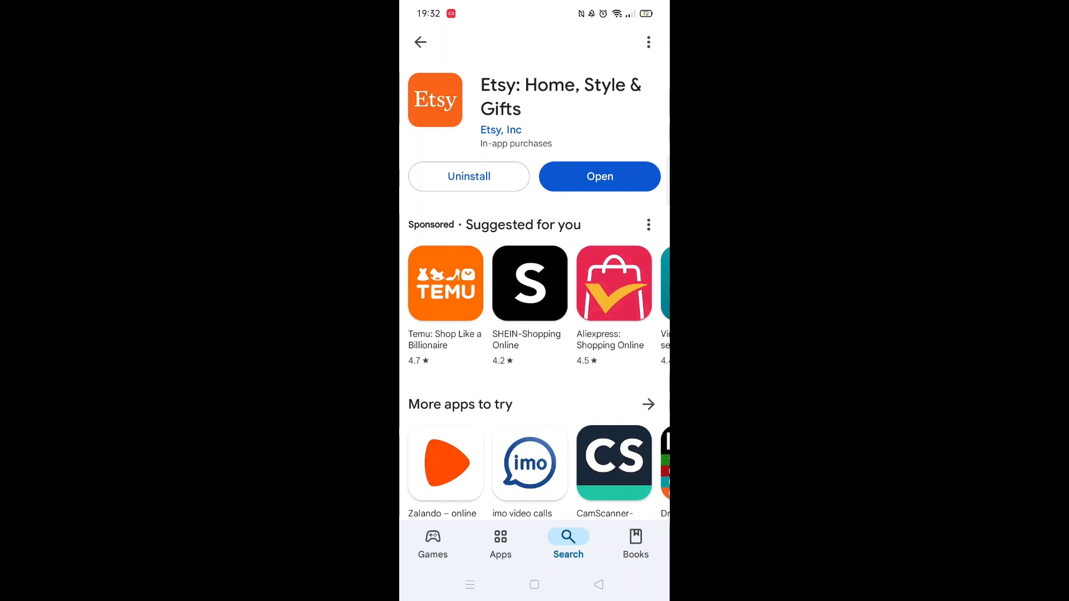
# Open the newly installed Etsy app to its orange splash screen
pyautogui.click(600, 176)
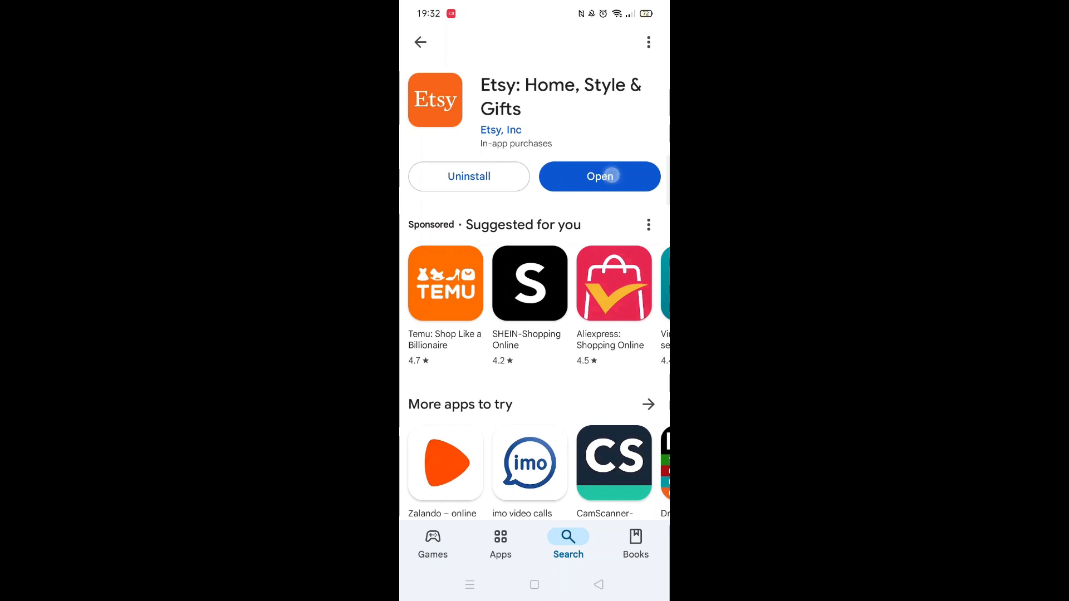
pyautogui.click(599, 176)
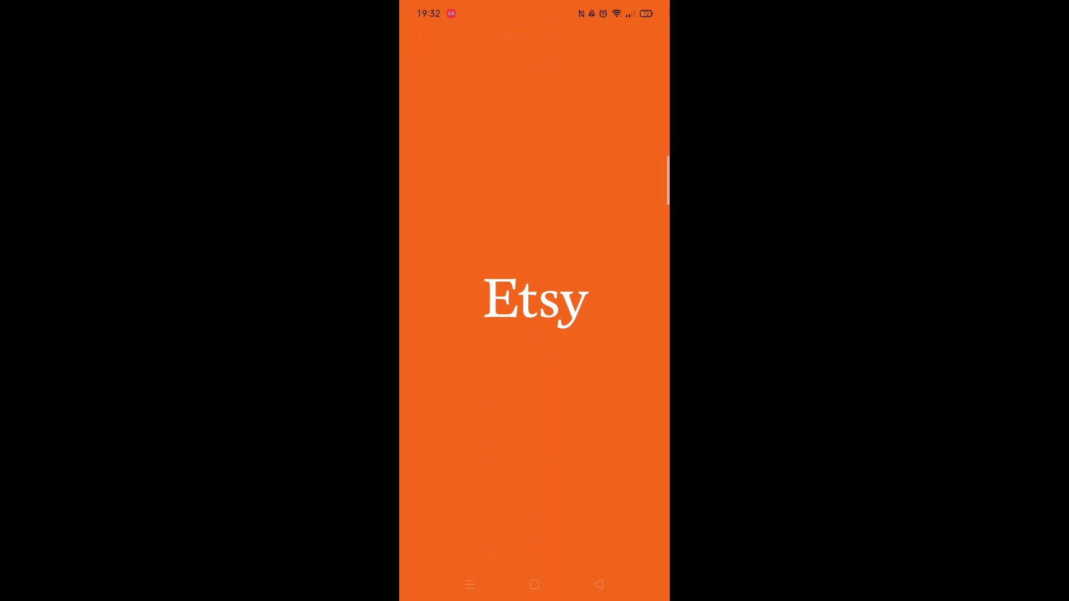